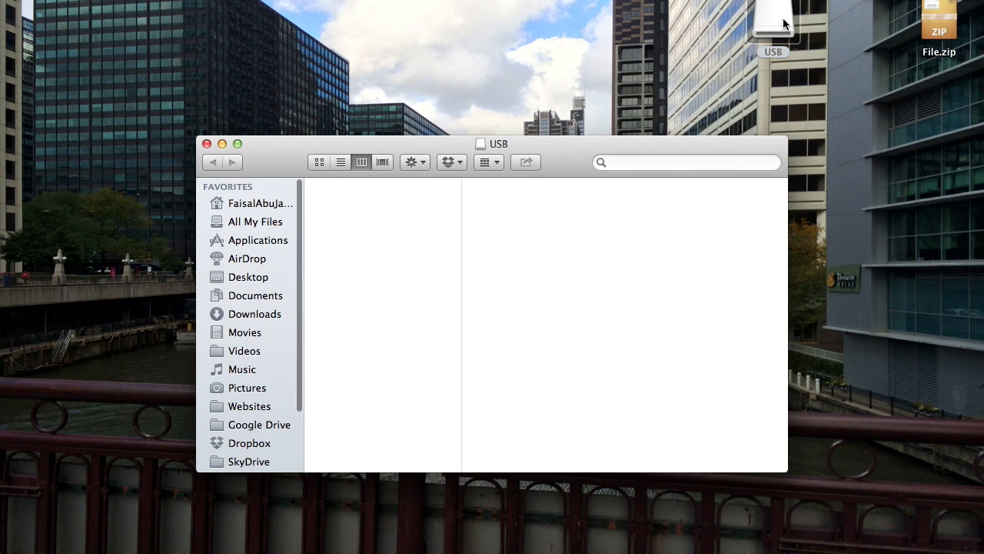
- Copy File.zip from the desktop into the open USB drive window by dragging it in
drag(938, 16, 450, 292)
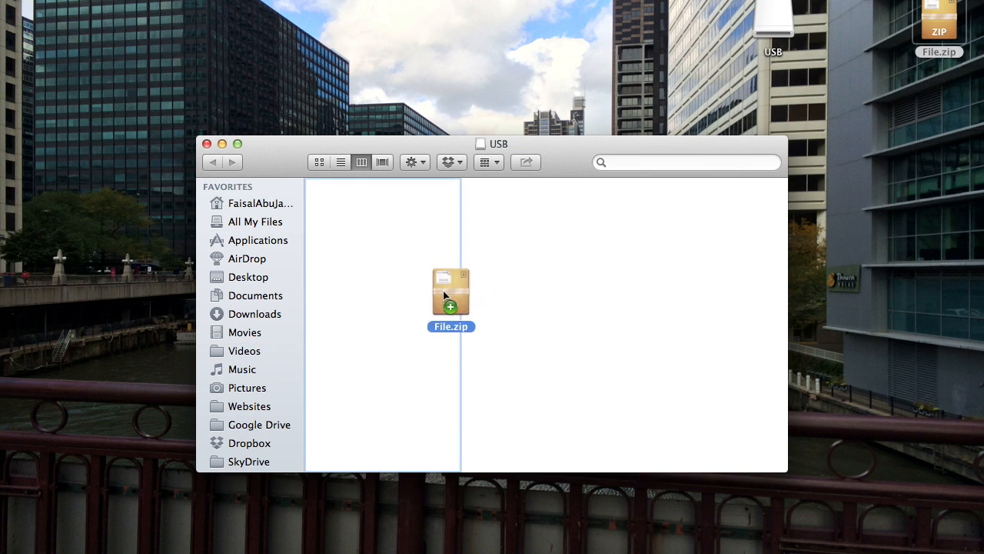